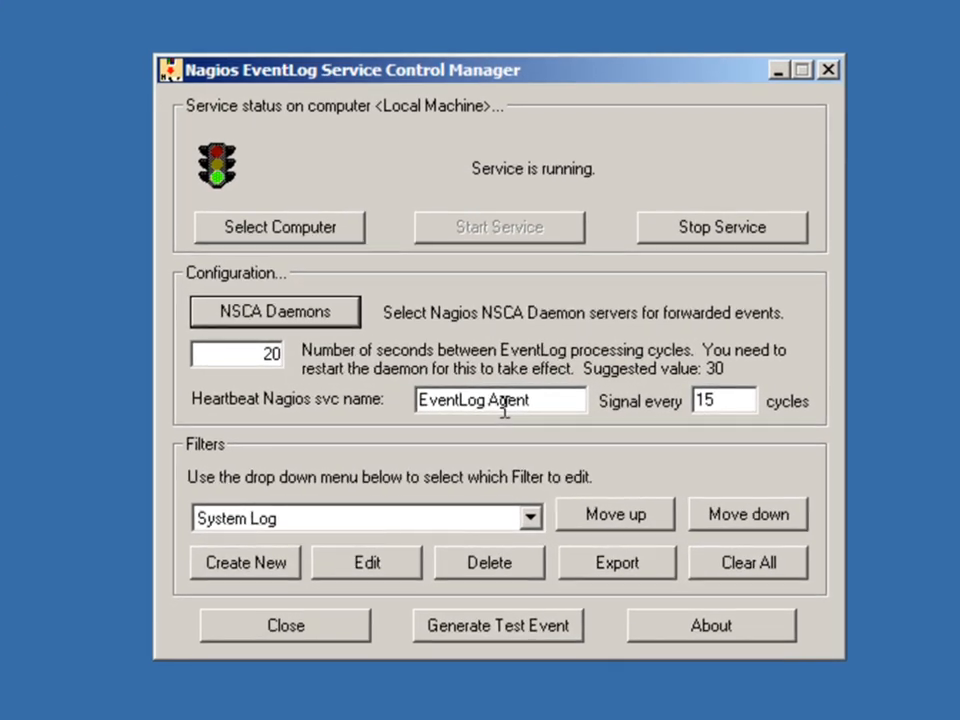
- Open the NSCA Daemons settings showing primary daemon 10.0.0.6 on port 5667
click(274, 311)
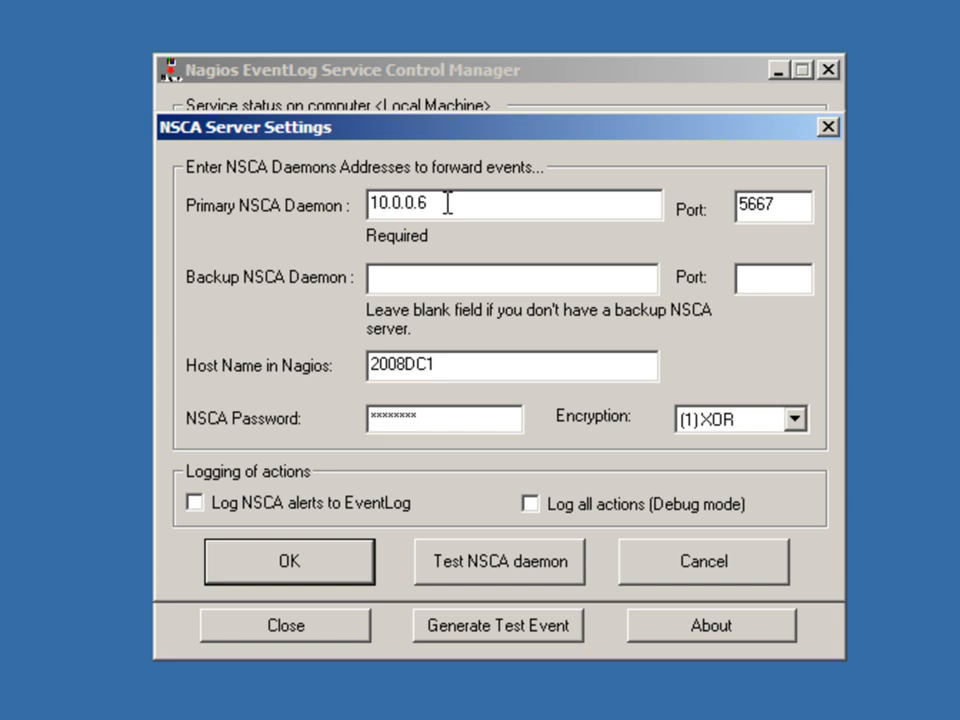
mouse_move(740, 185)
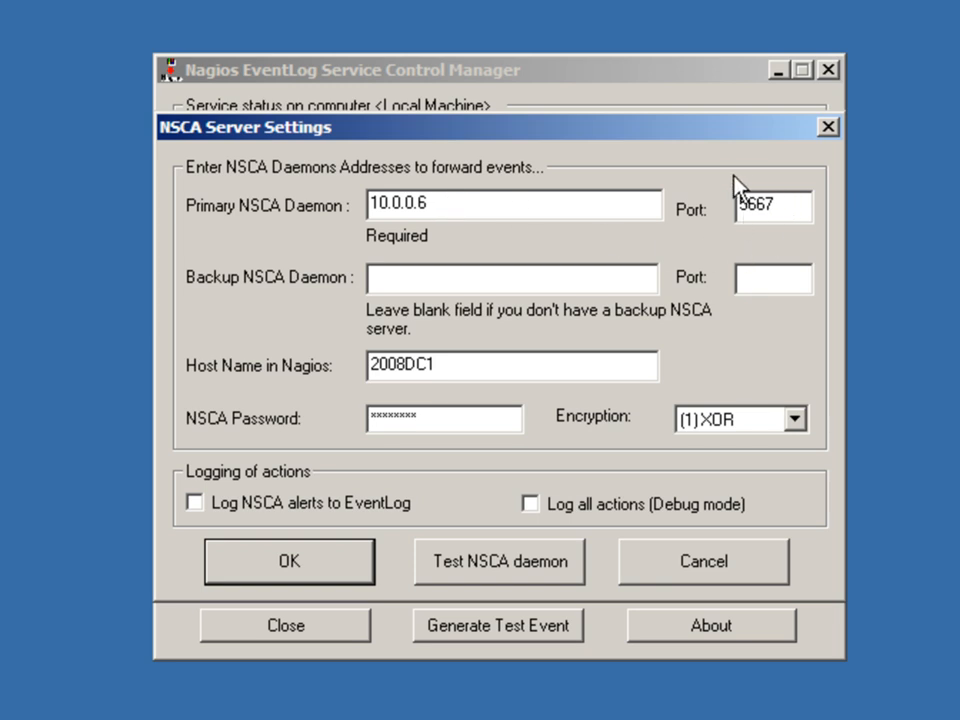
mouse_move(527, 360)
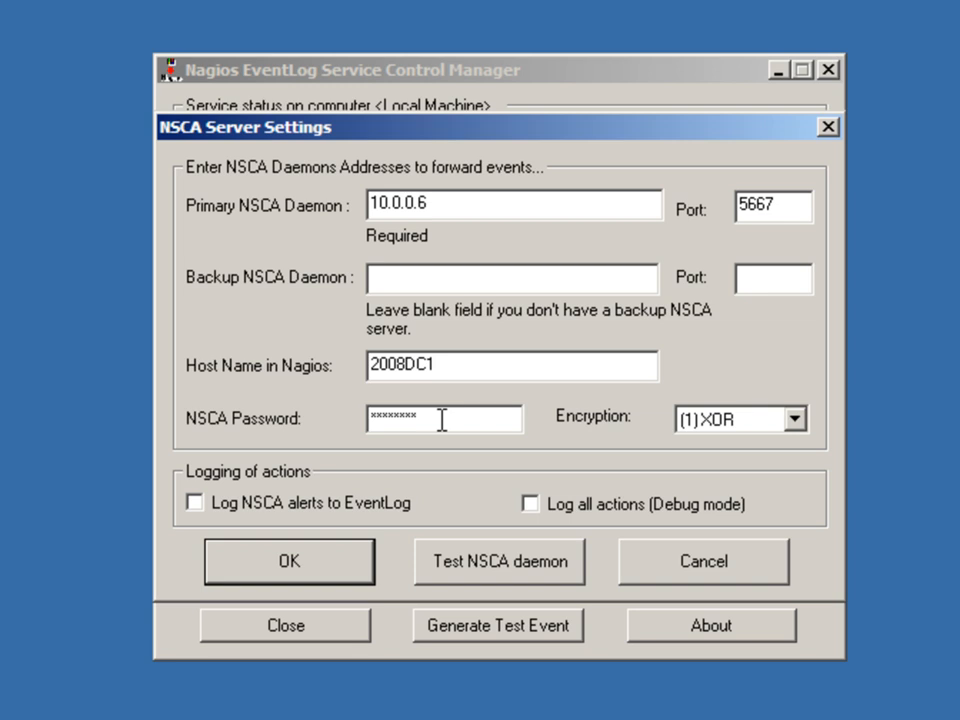
- Change the NSCA encryption from XOR to (0) None and confirm with OK
click(805, 419)
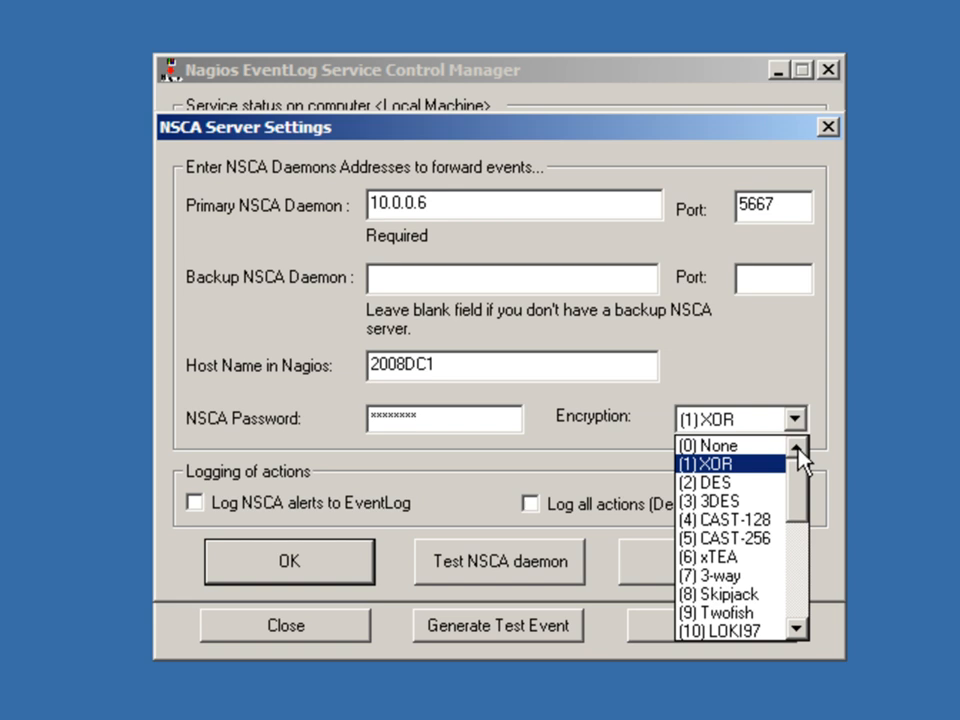
click(700, 444)
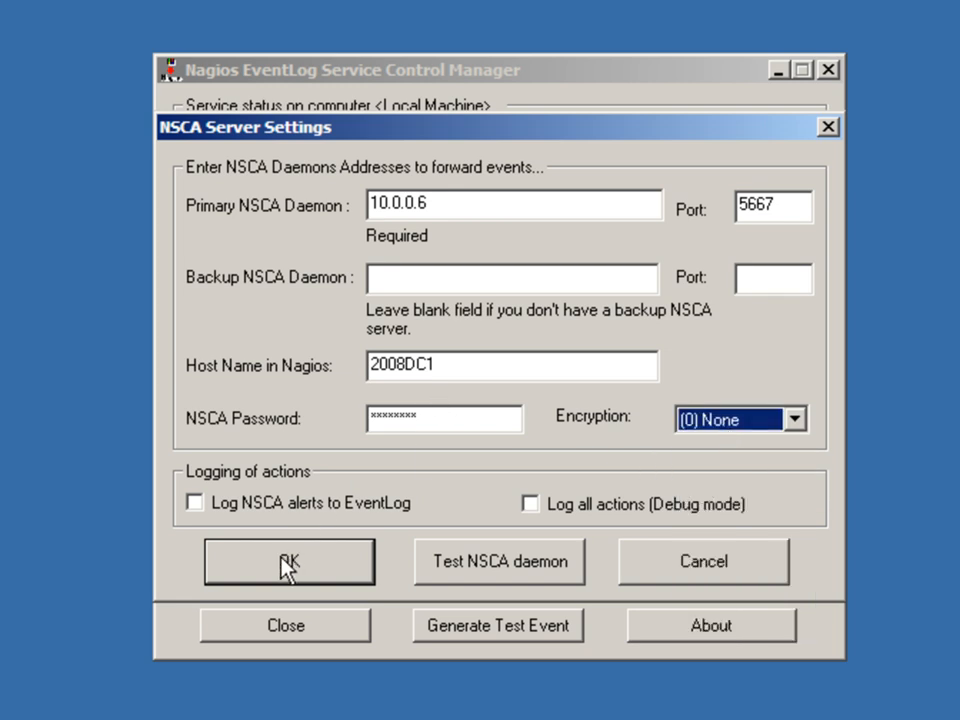
click(288, 561)
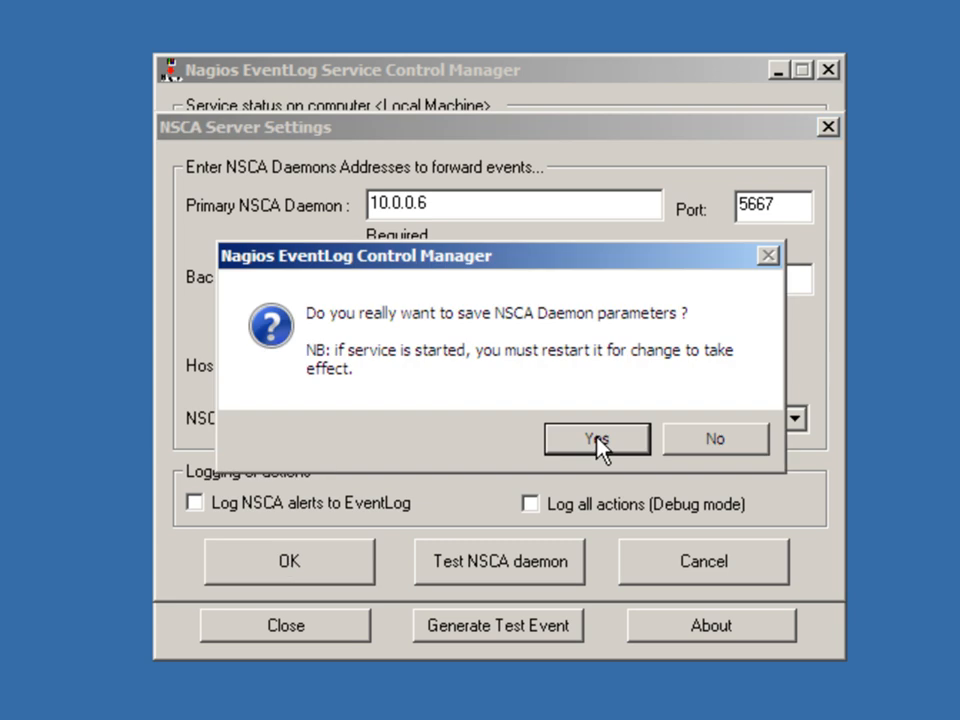
- Confirm saving the NSCA daemon parameters with Yes
click(596, 438)
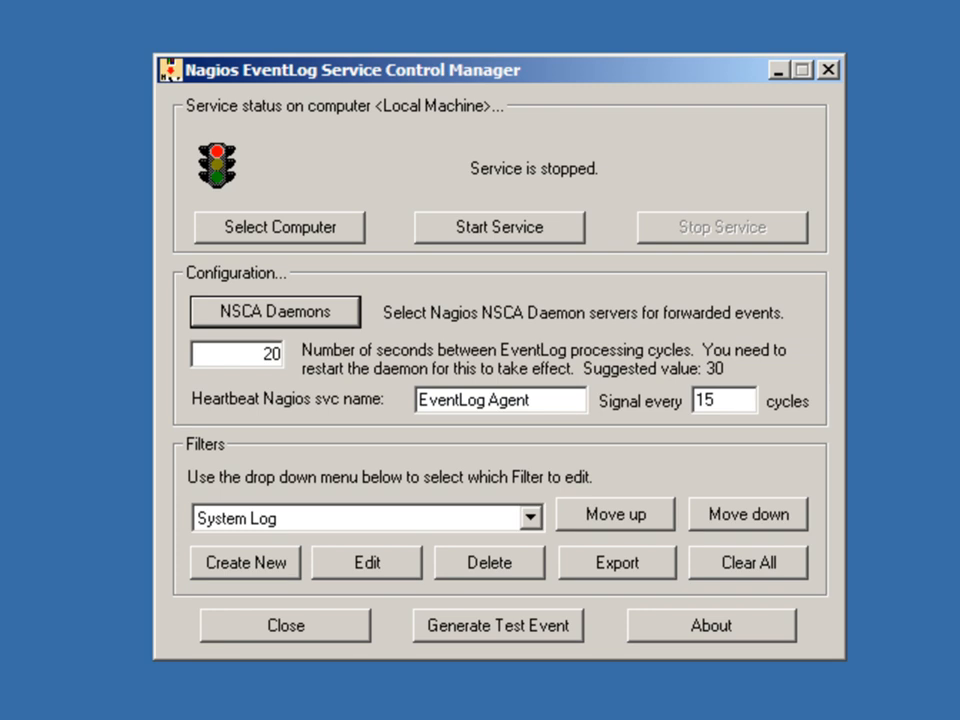
- Edit the System Log filter to also alert on Warning events alongside Error
click(366, 562)
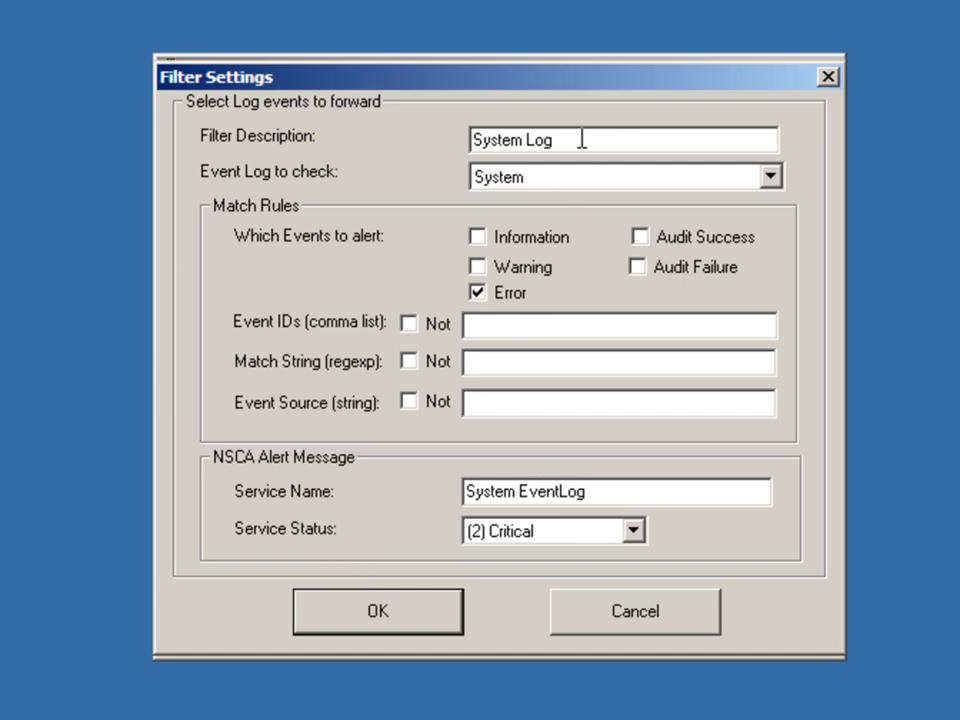
mouse_move(550, 192)
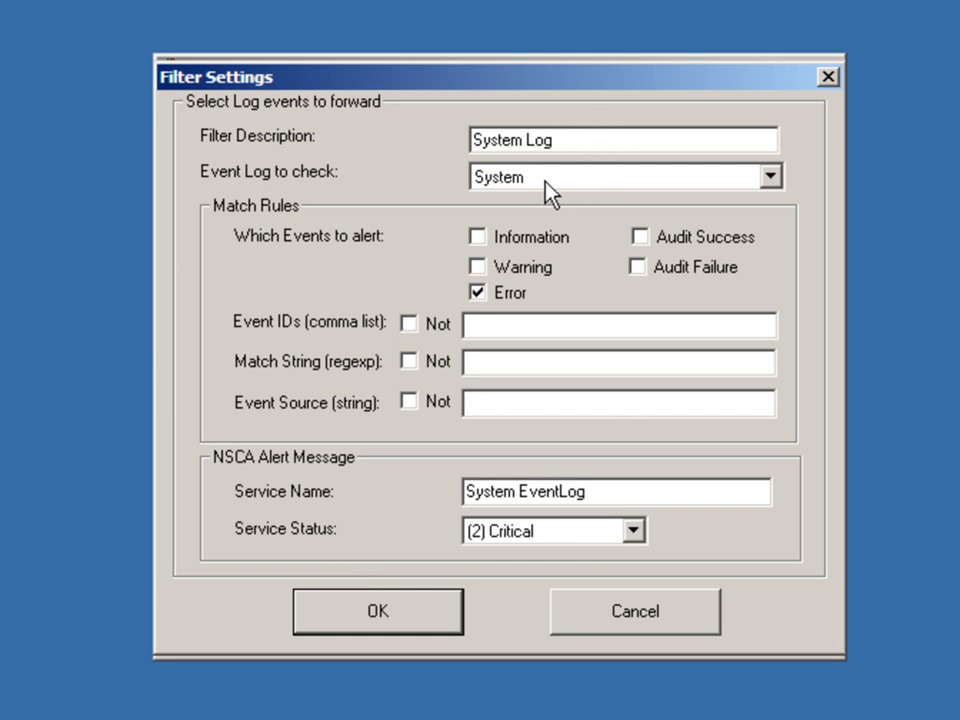
mouse_move(558, 187)
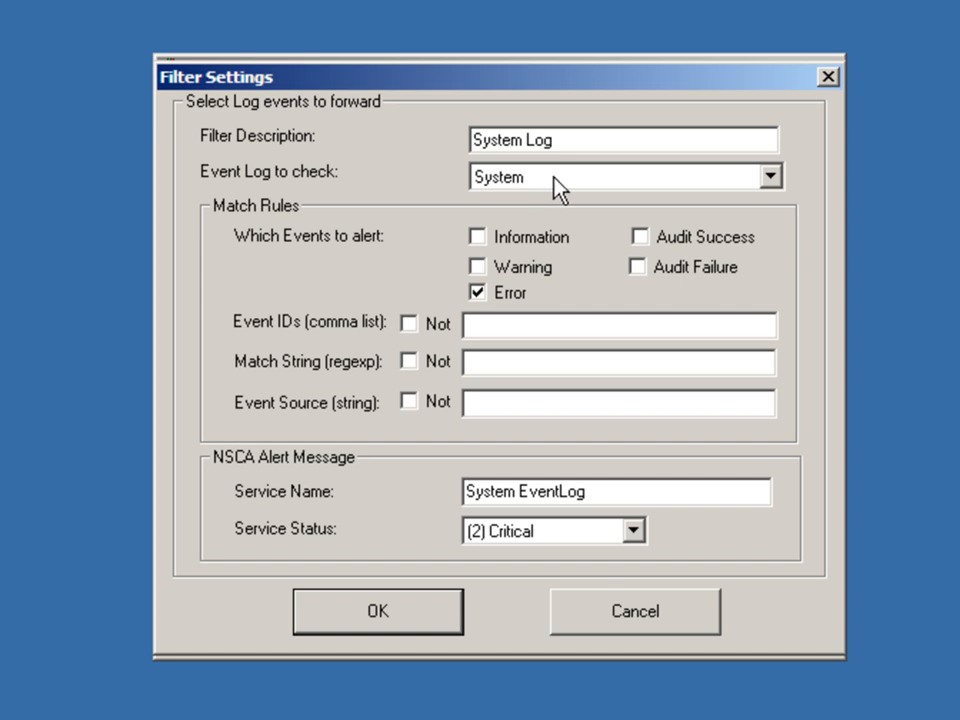
mouse_move(485, 248)
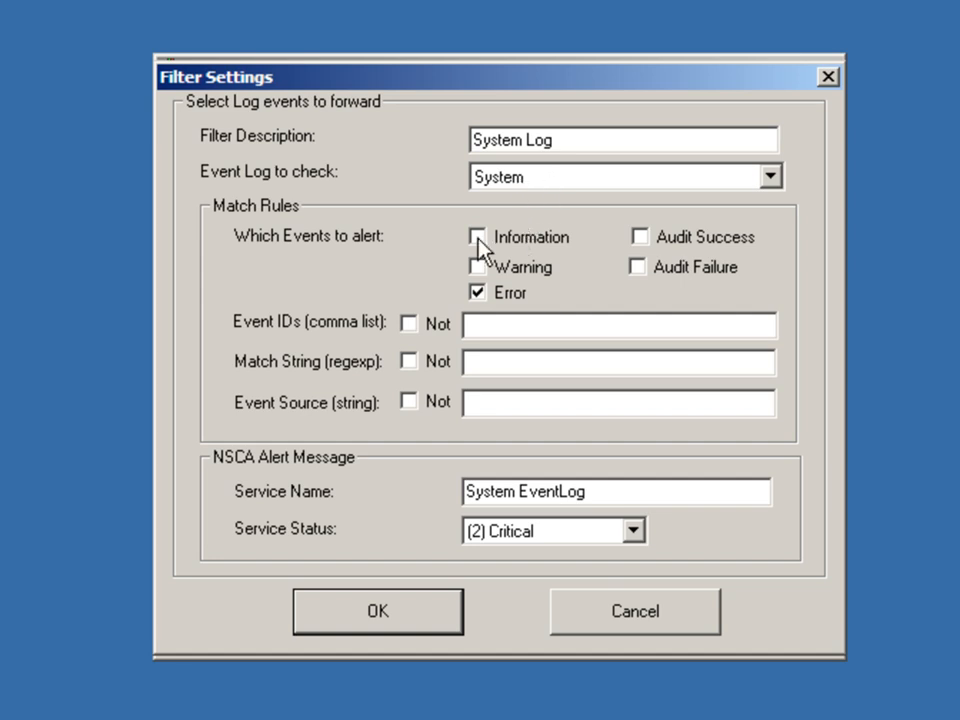
click(477, 267)
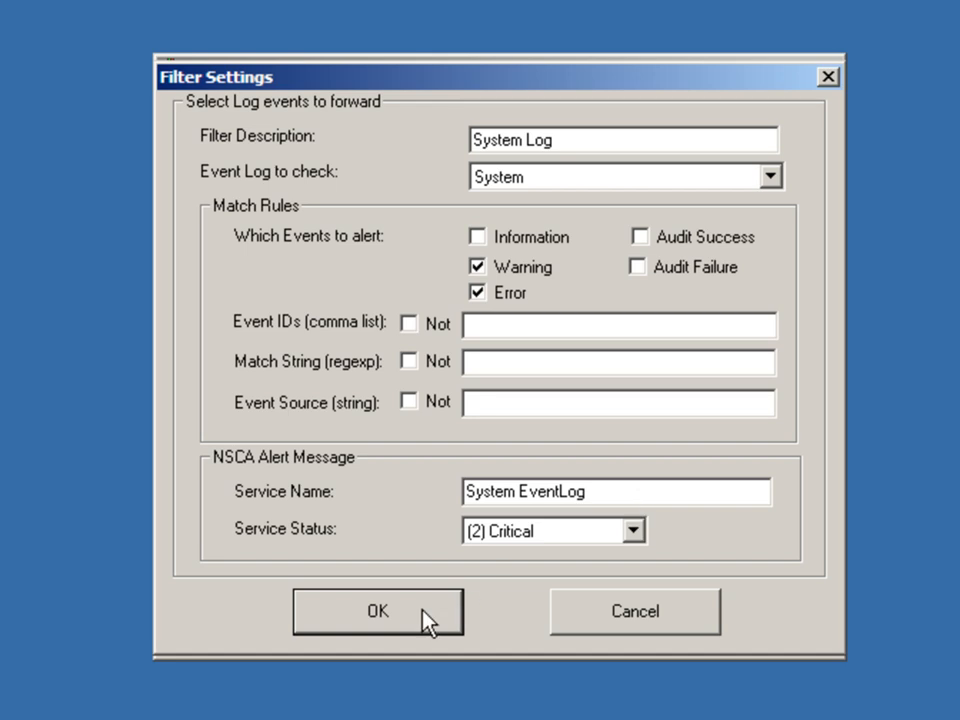
click(377, 611)
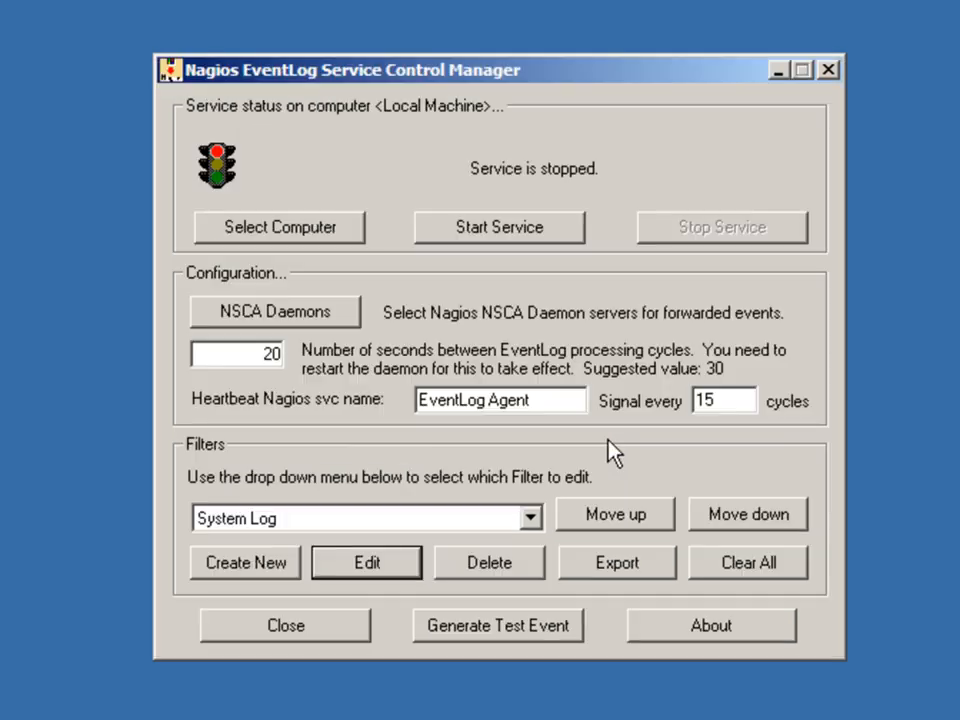